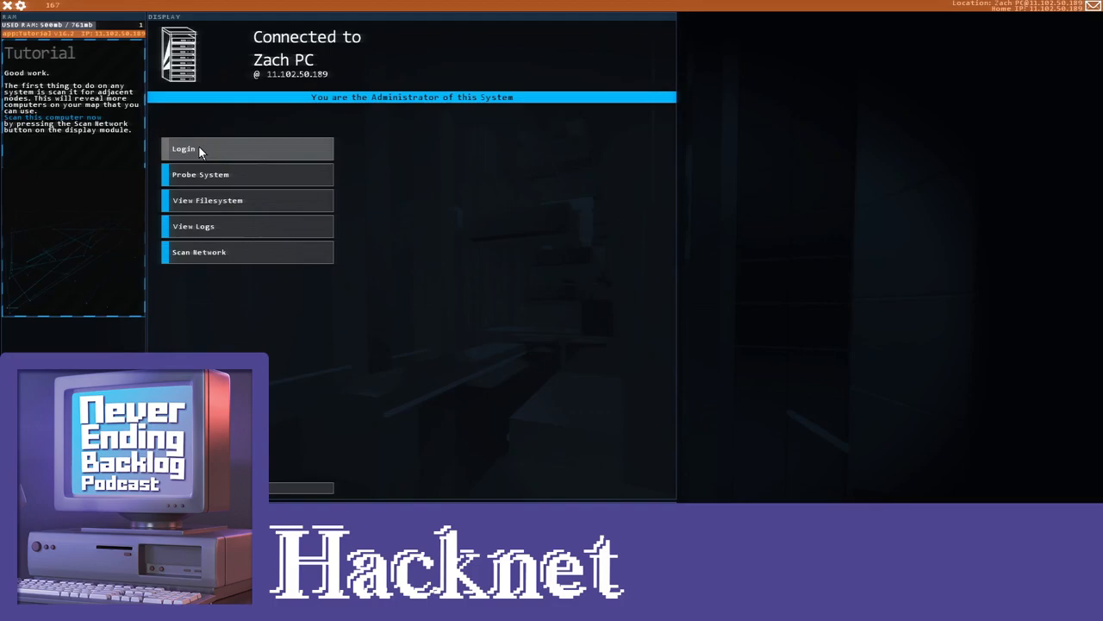
Scan the network from Zach PC to reveal adjacent computers.
click(200, 252)
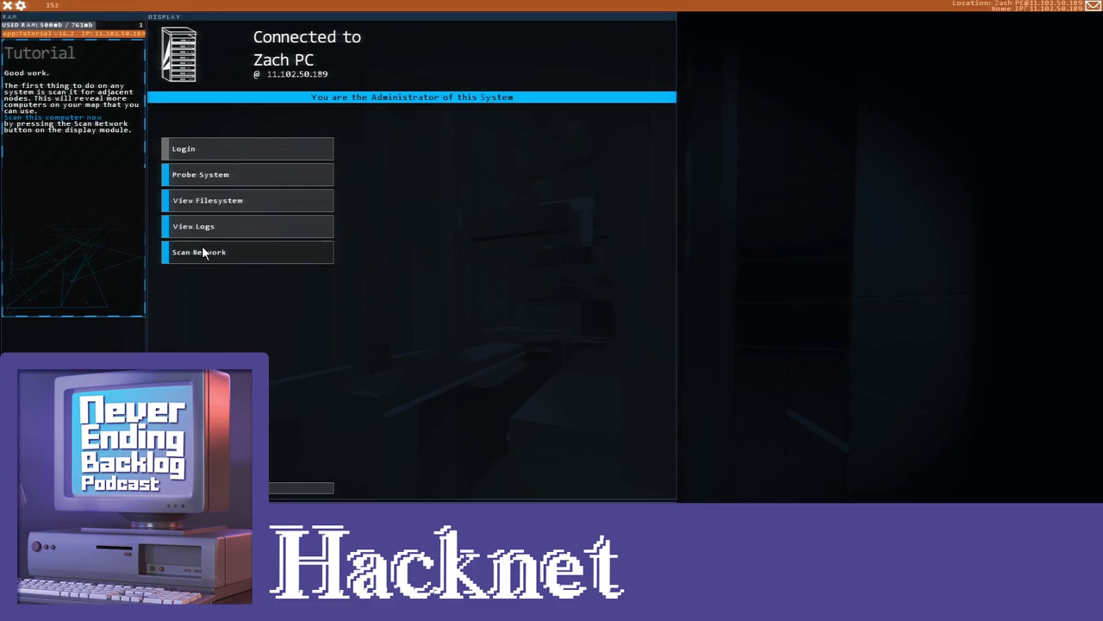
click(200, 252)
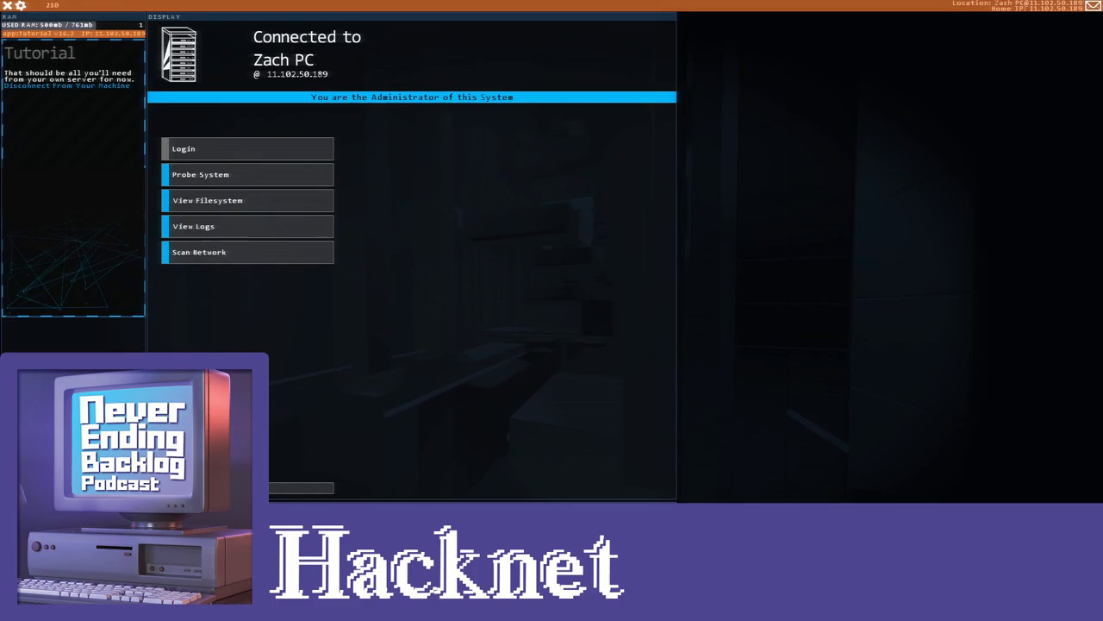
Disconnect from Zach PC before connecting to Celestia Software at 154.165.166.229.
click(66, 84)
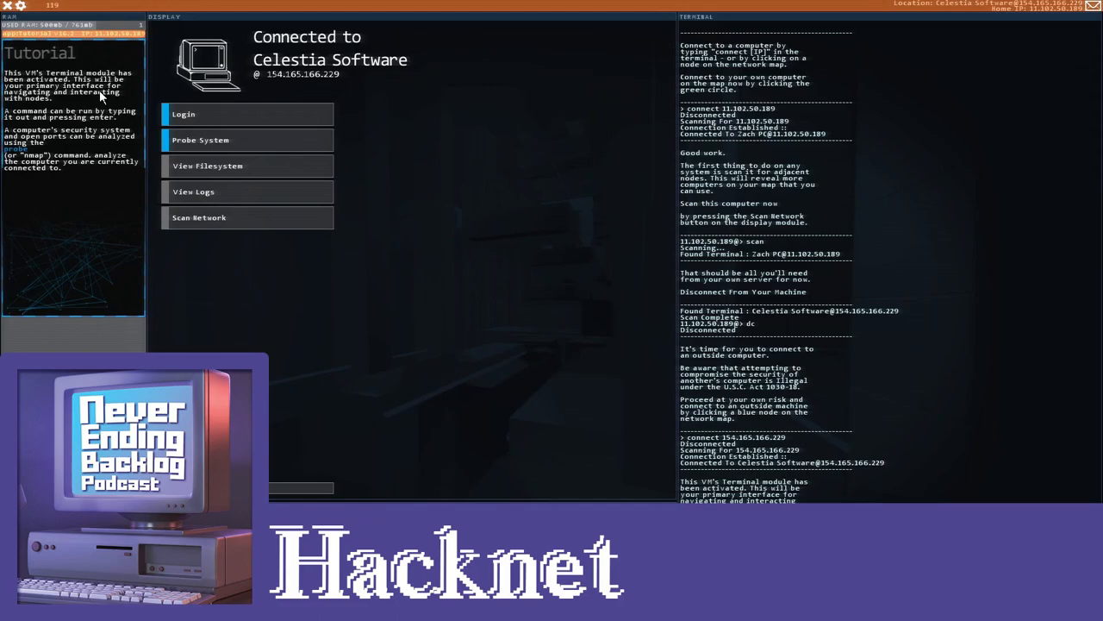
mouse_move(117, 138)
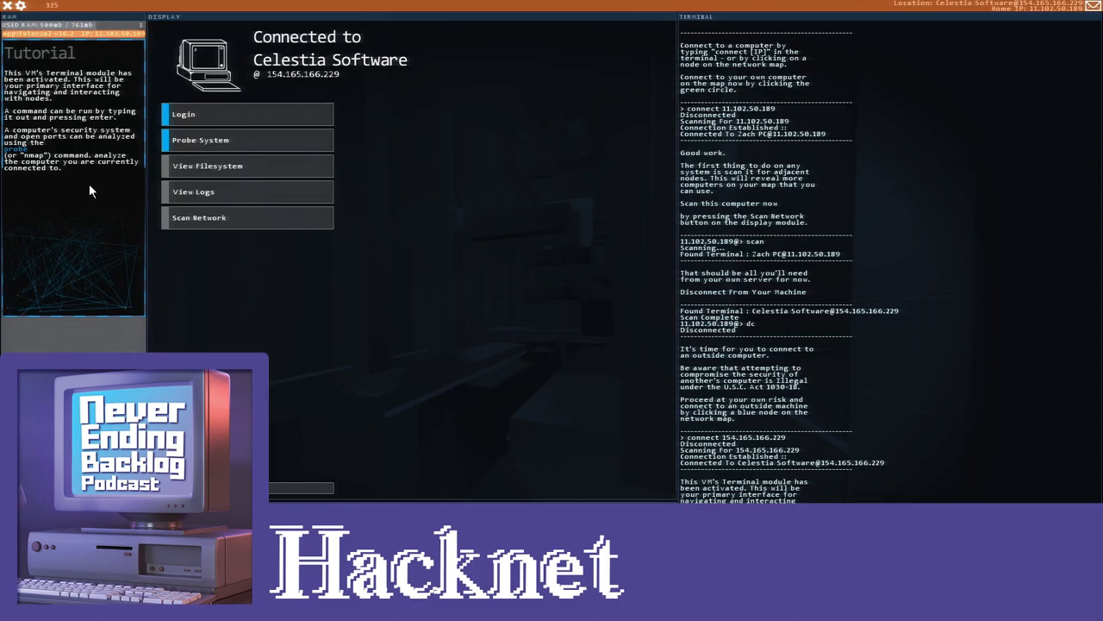
mouse_move(703, 400)
text(probe)
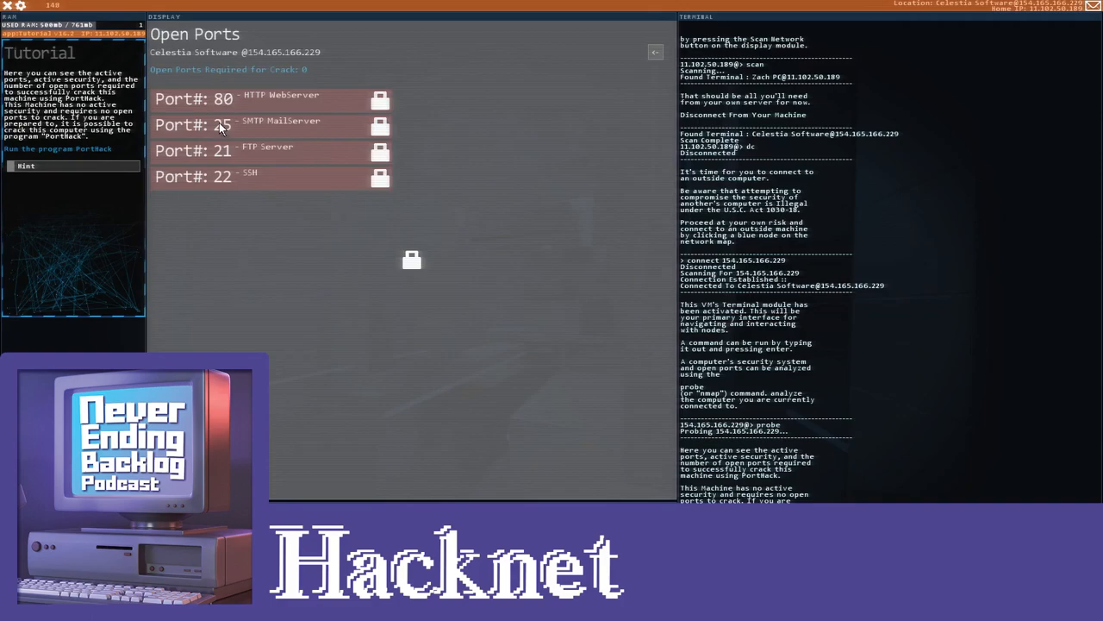
Crack Celestia Software with PortHack for administrator access and list its file system.
click(28, 166)
text(porthack.exe)
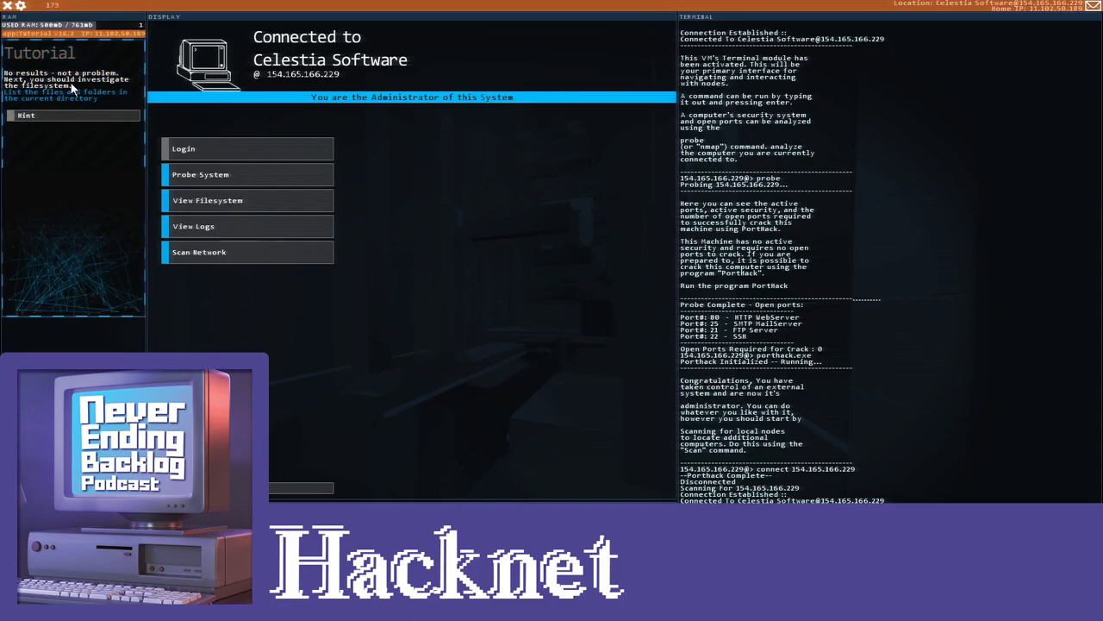
mouse_move(66, 114)
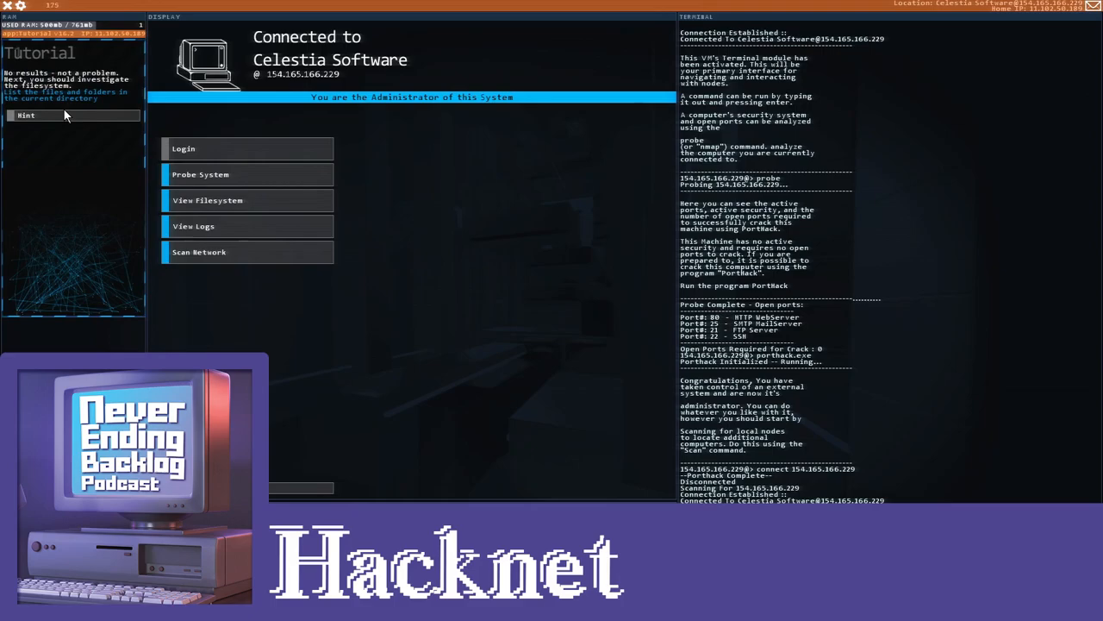
click(27, 114)
text(ls)
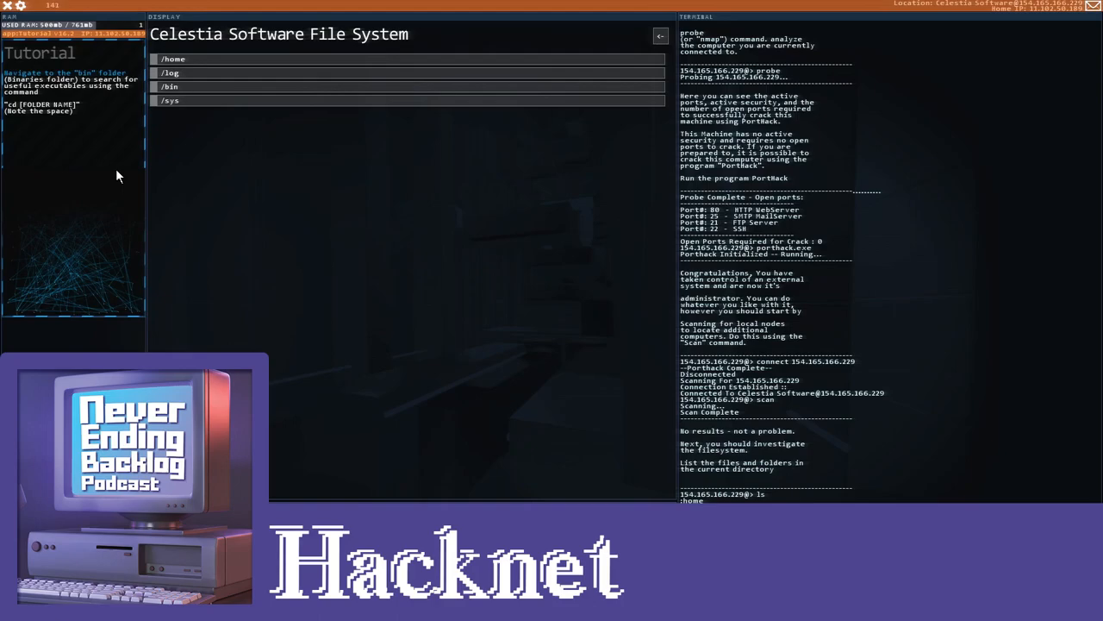
Enter the bin folder and read config.txt in Celestia Software's terminal.
text(cd bin)
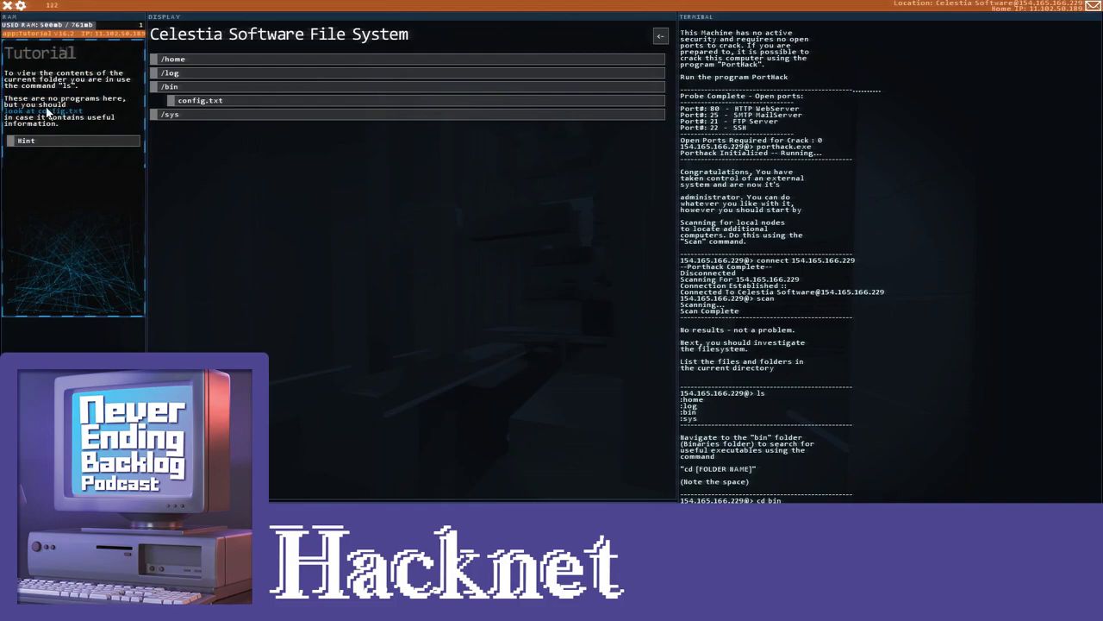
text(cat config.txt)
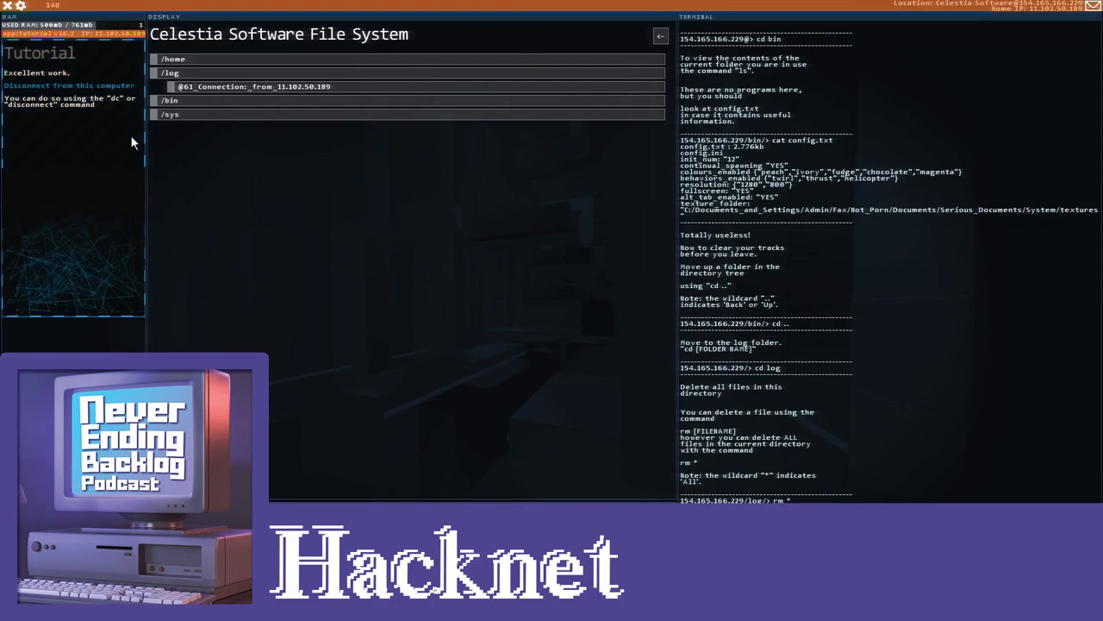
text(dc)
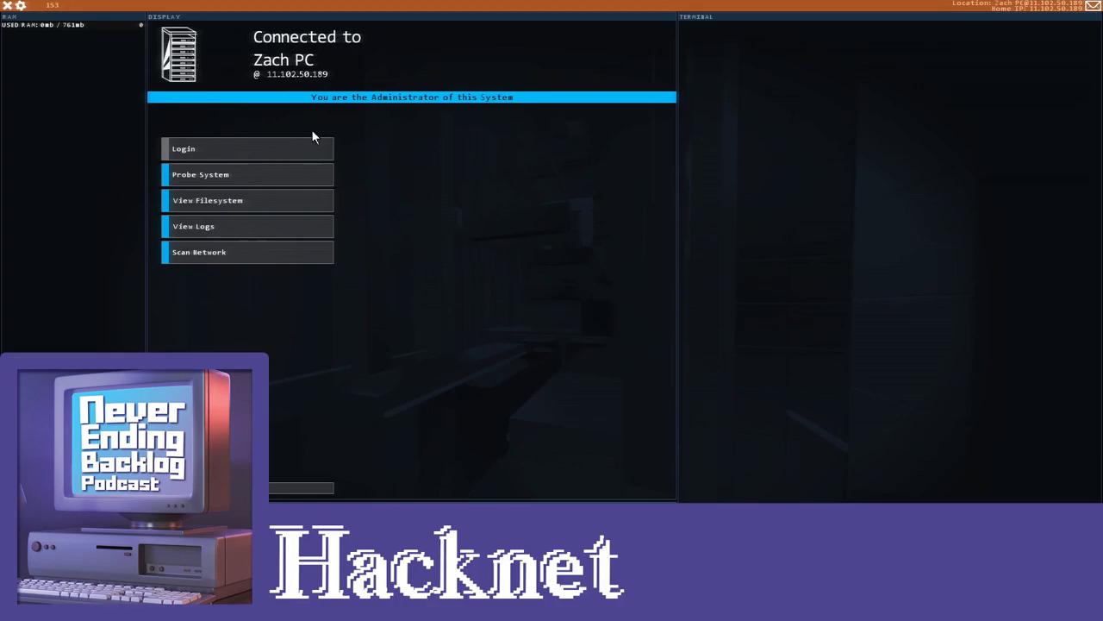
Probe and browse Zach PC's system files, then bring up its login form.
click(207, 226)
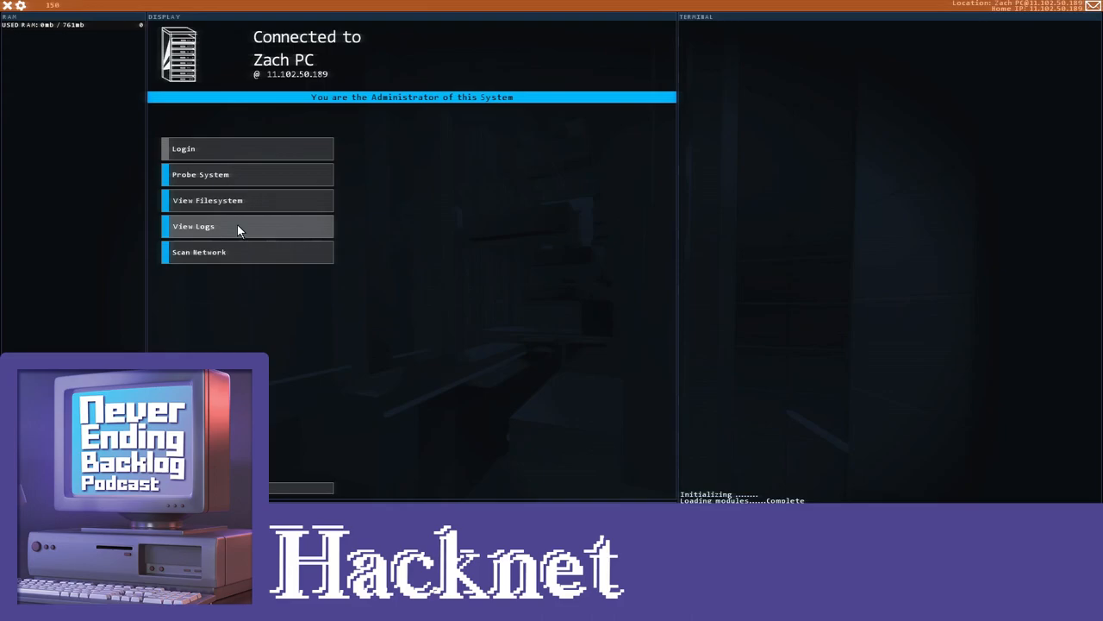
click(207, 200)
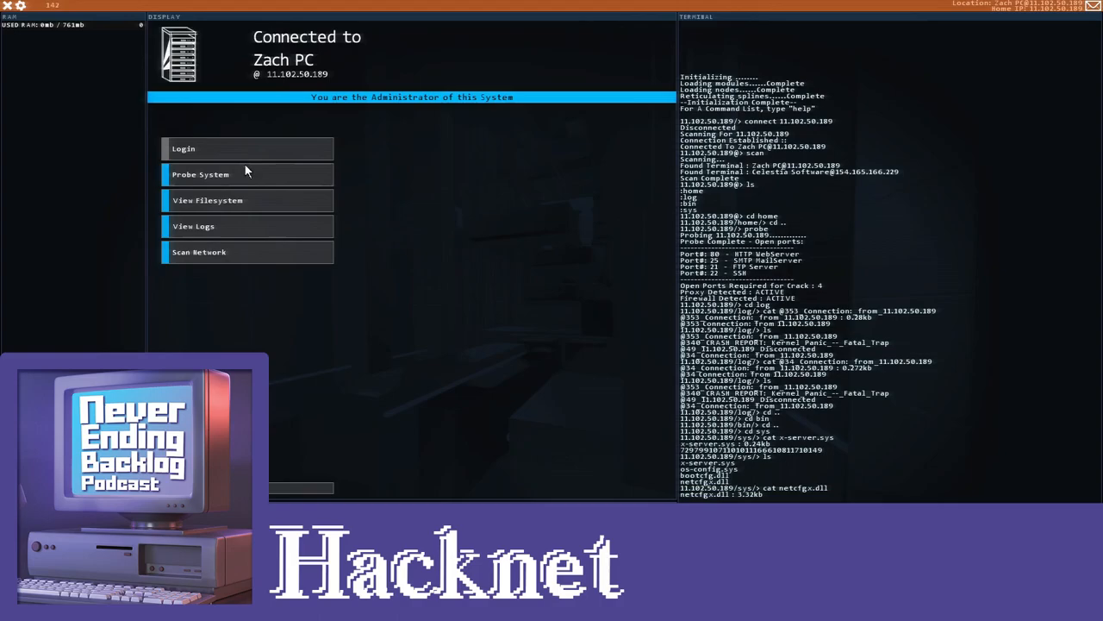
click(207, 200)
text(cd home)
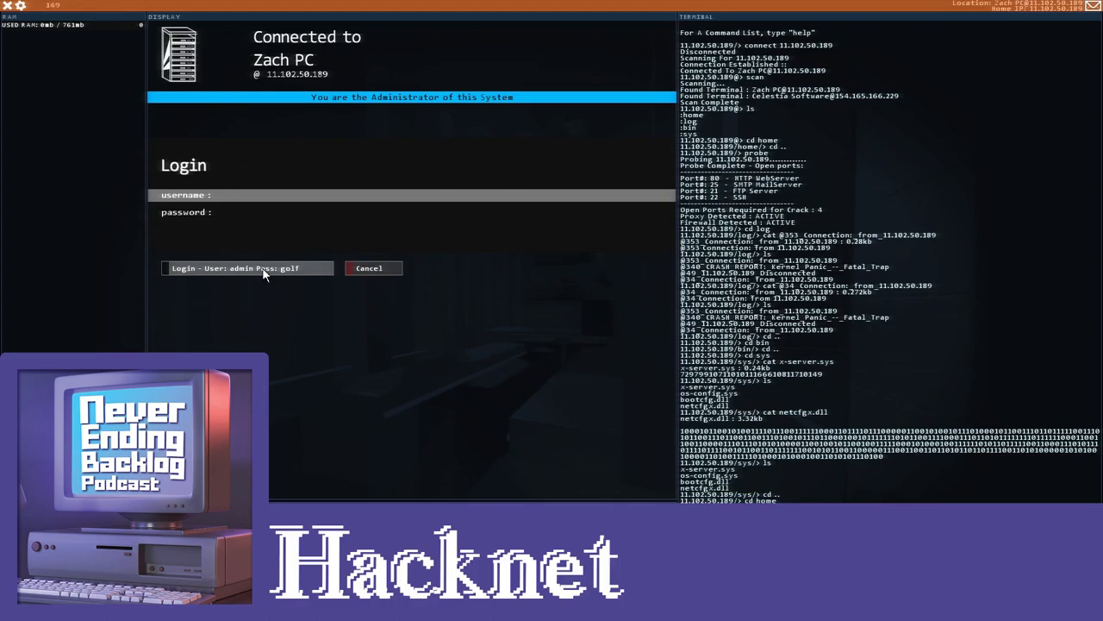
Log into Zach PC with the administrator credentials and view its file system with /sys expanded.
click(245, 269)
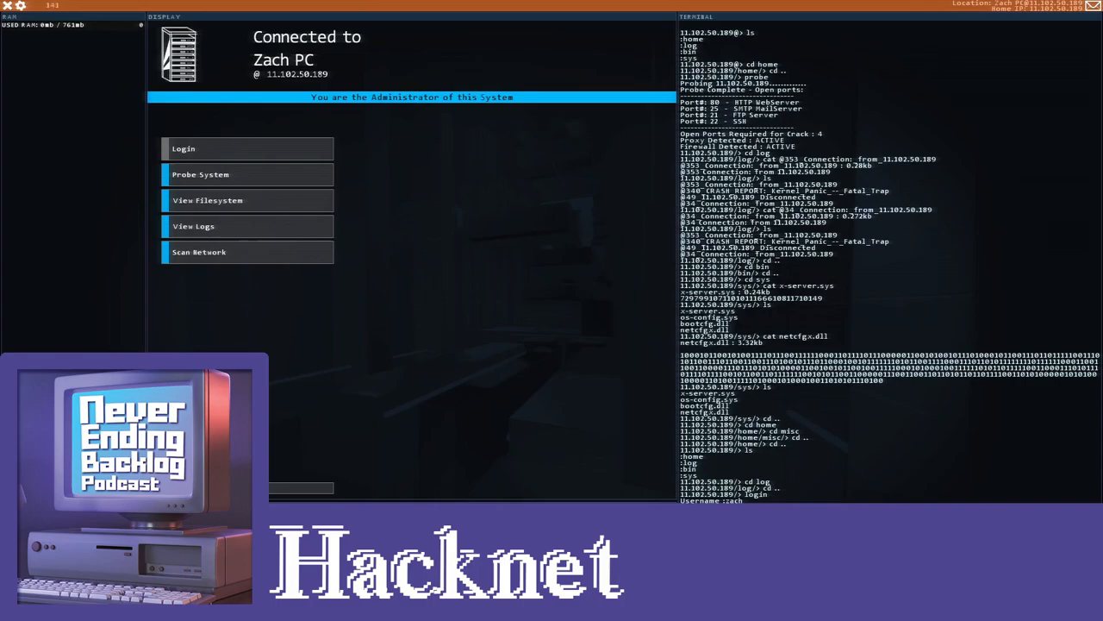
click(207, 200)
text(cd log)
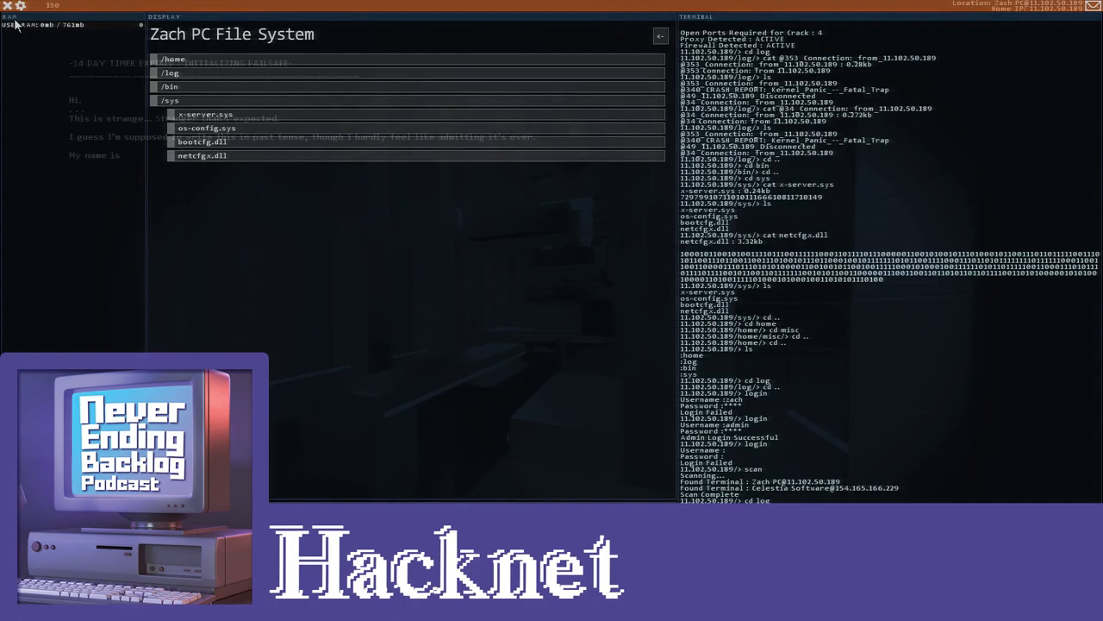
Quit the current session via Escape and exit to the main menu.
key(Escape)
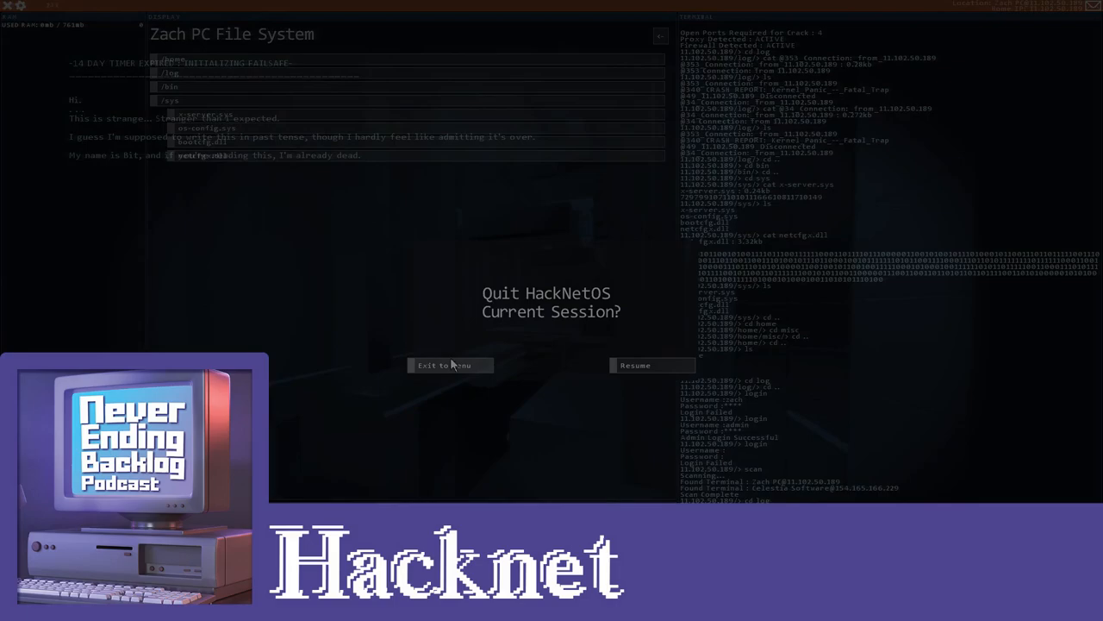
click(448, 365)
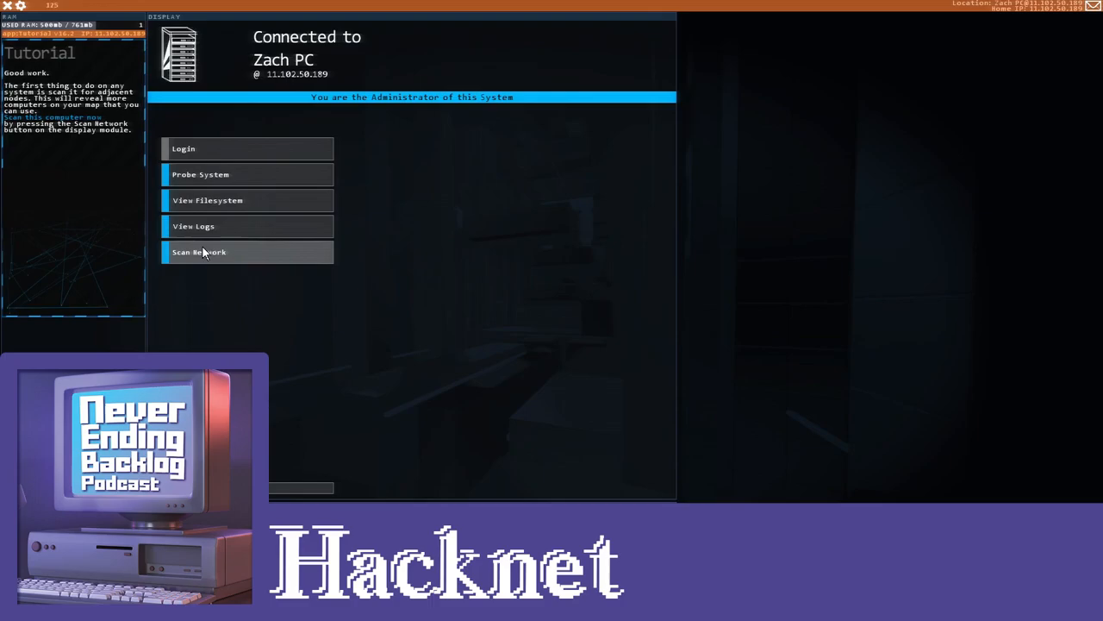
Scan the network from Zach PC and connect to the Celestia Software node.
click(200, 252)
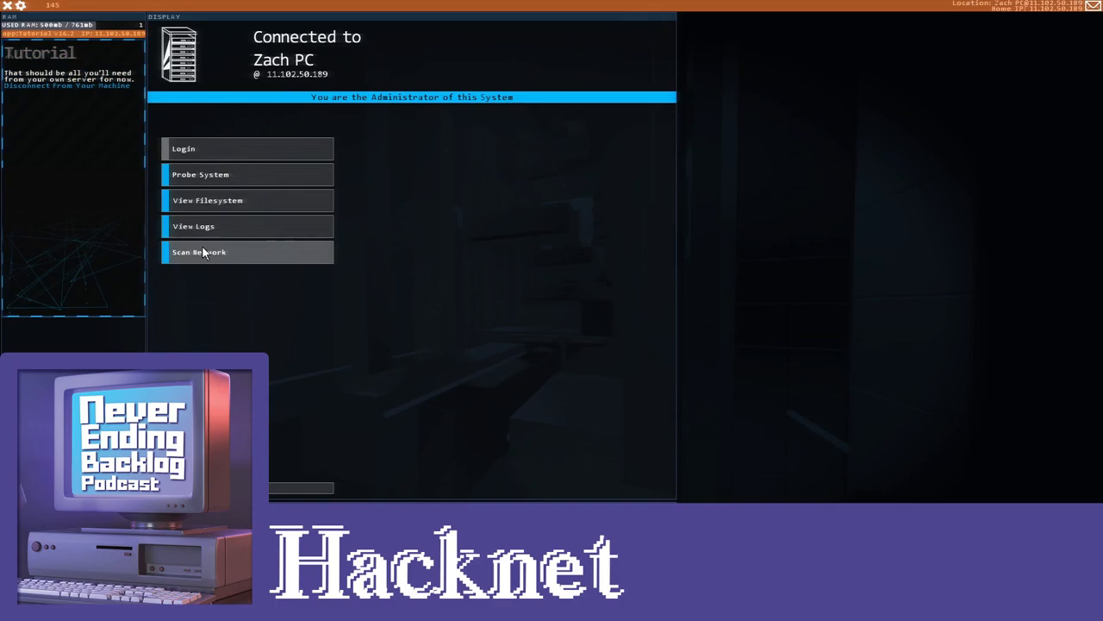
click(66, 84)
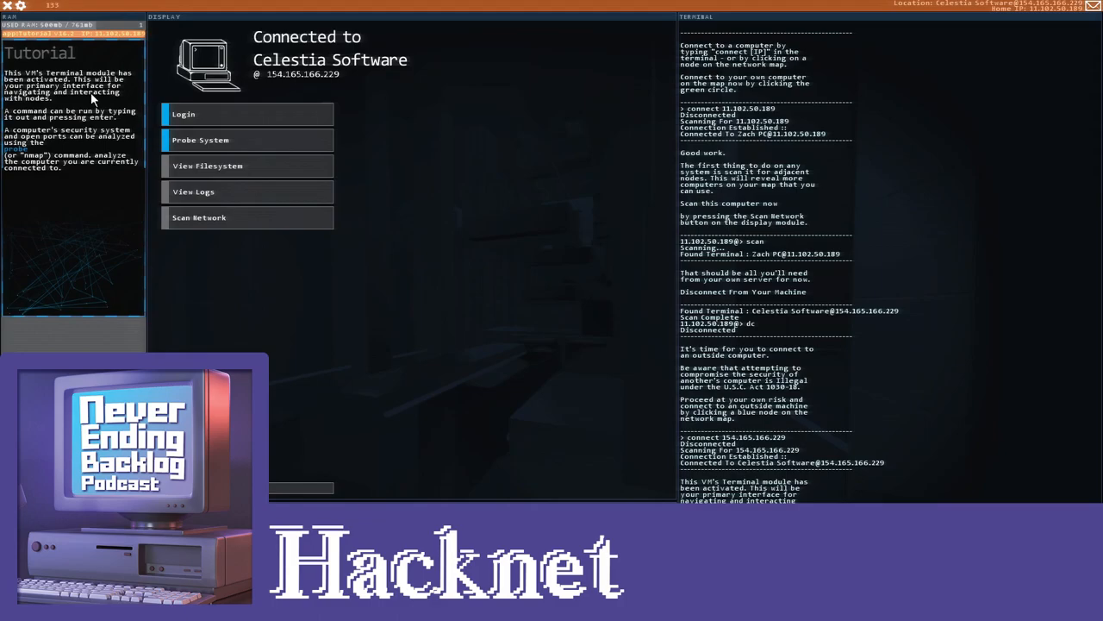
mouse_move(121, 127)
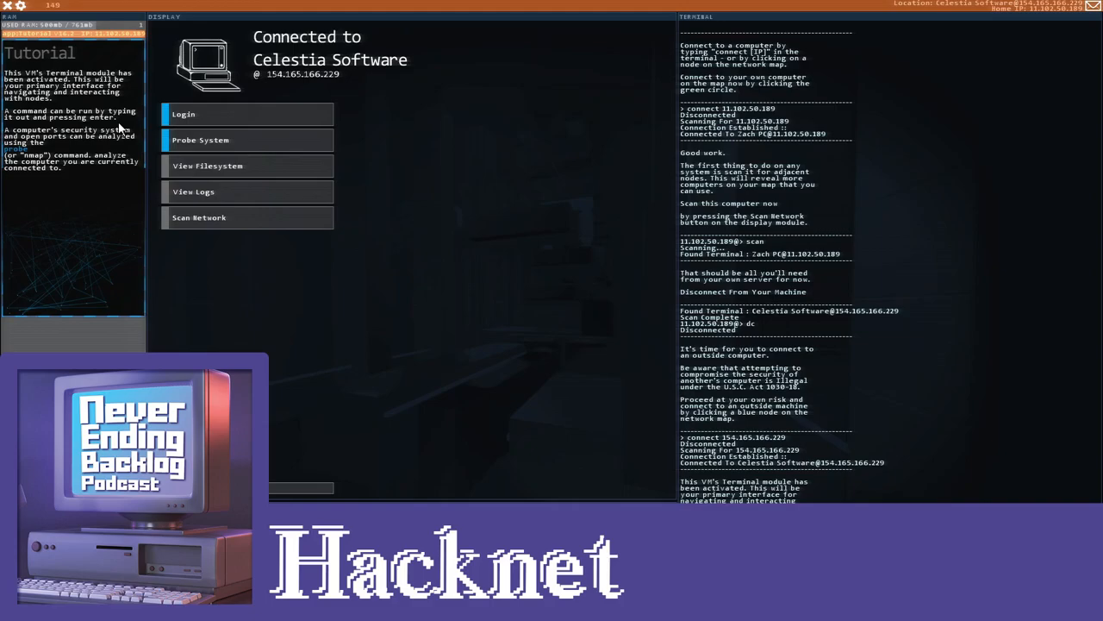